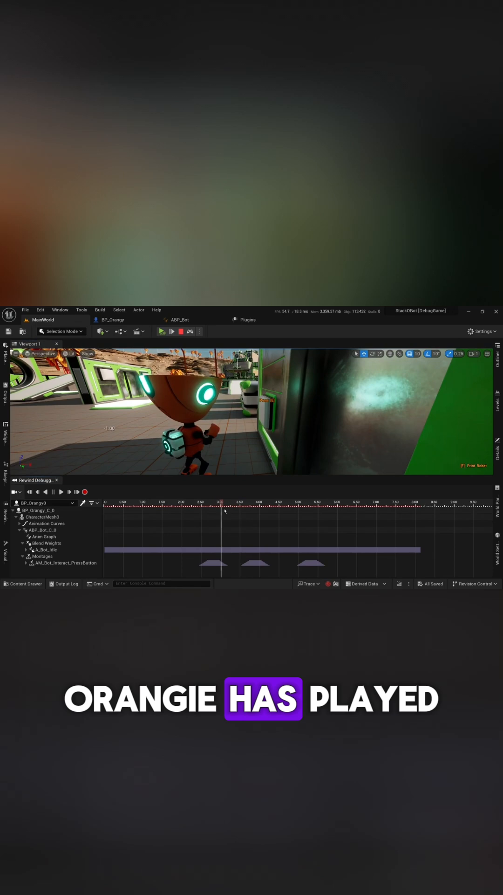
# Step: Bring up the URigHierarchy::GetCurveValue reference page and scroll down to its Remarks section
pyautogui.click(43, 536)
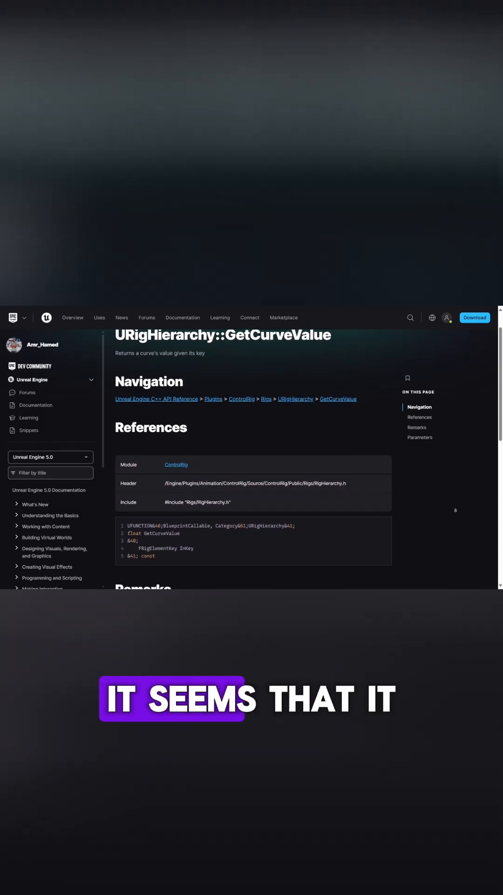
pyautogui.scroll(-3)
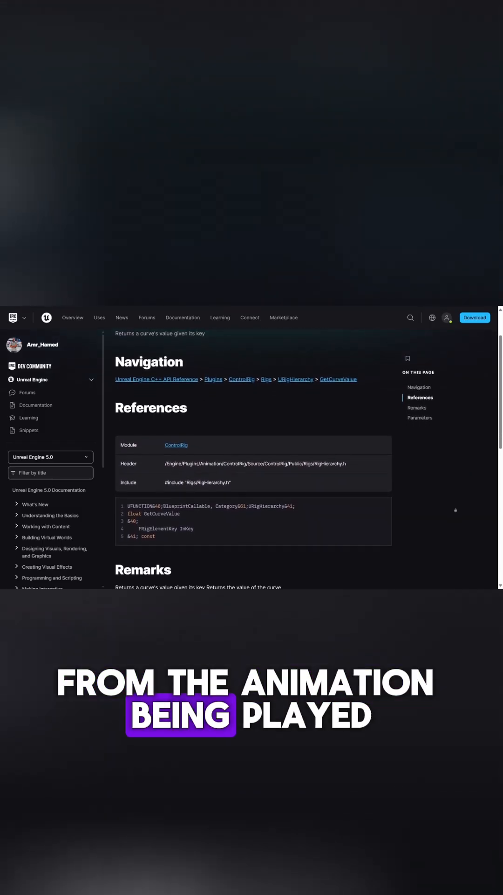